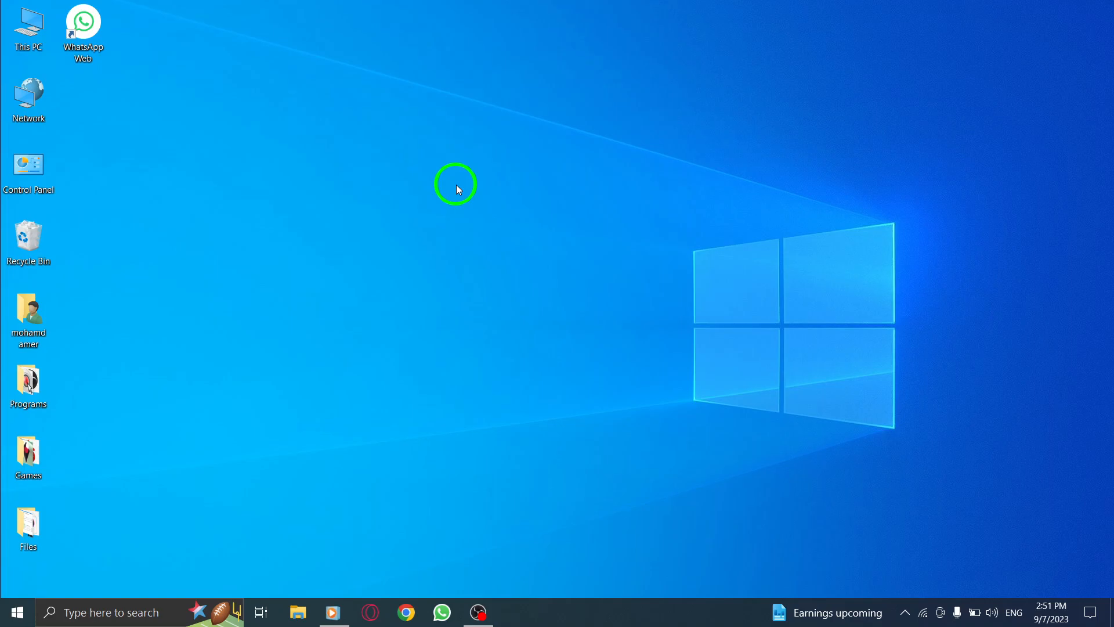
{"action": "mouse_move", "coordinate": [465, 211]}
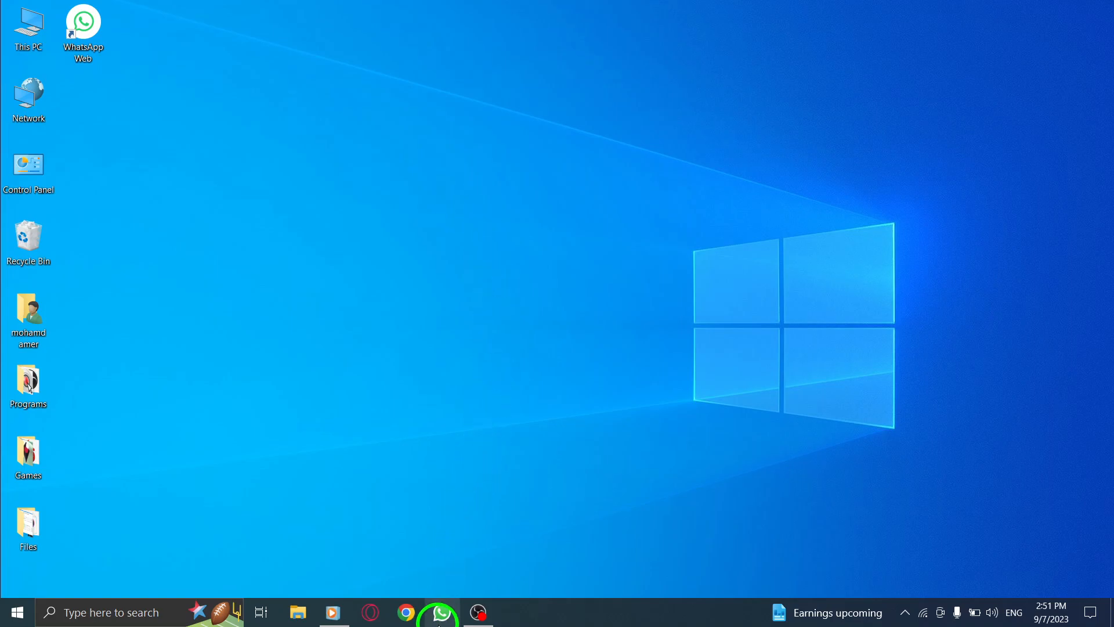
Bring up WhatsApp from the taskbar and open the Ameroo chat
{"action": "left_click", "coordinate": [441, 612]}
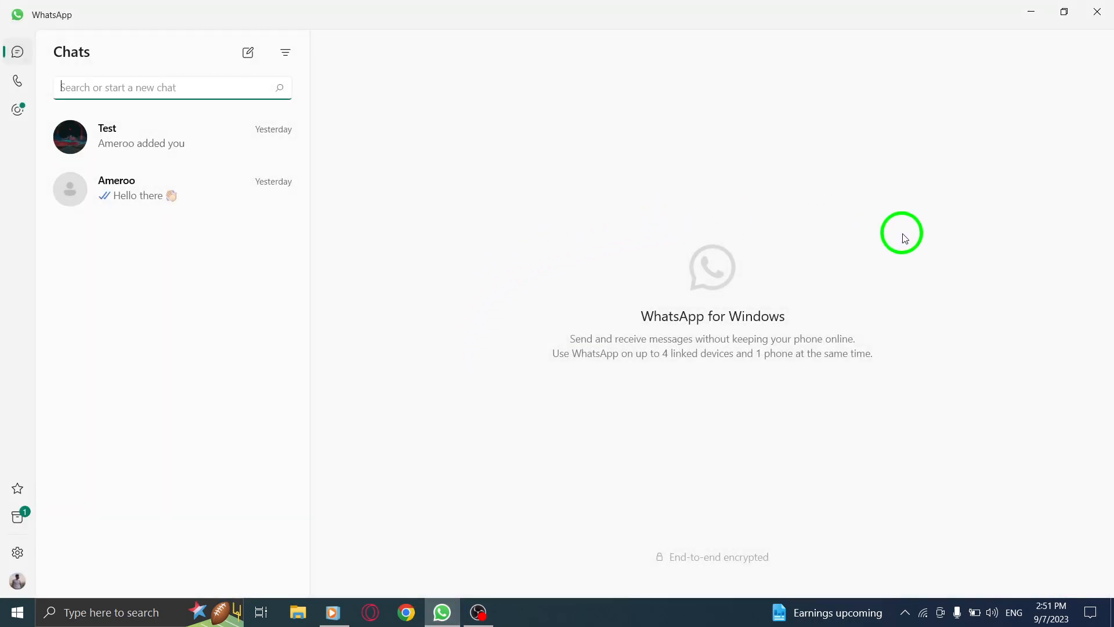
{"action": "mouse_move", "coordinate": [389, 391]}
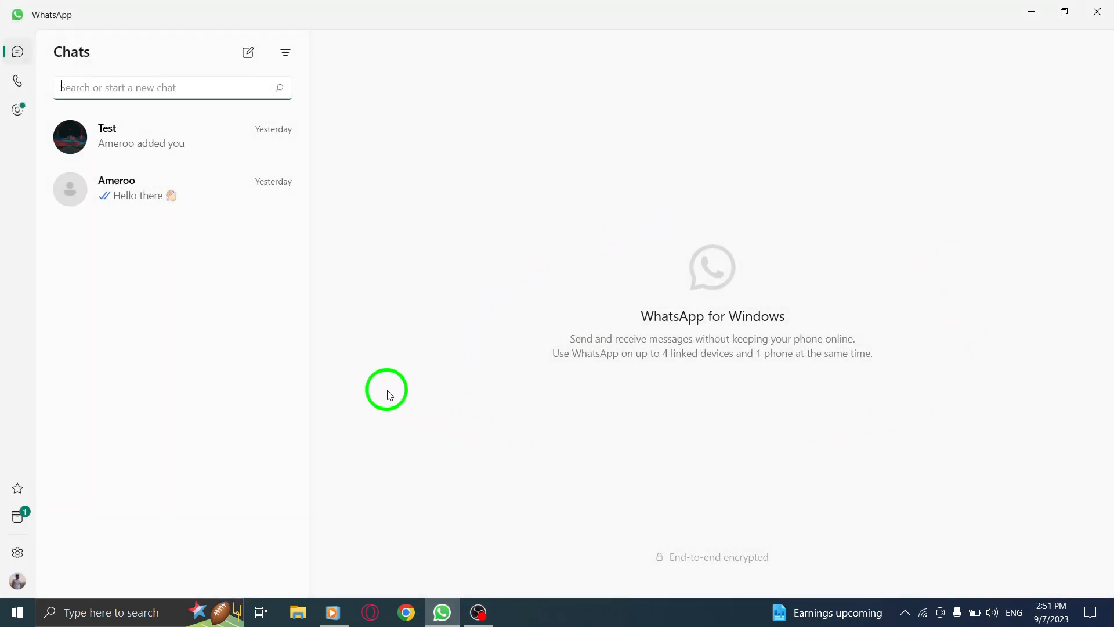
{"action": "mouse_move", "coordinate": [54, 252]}
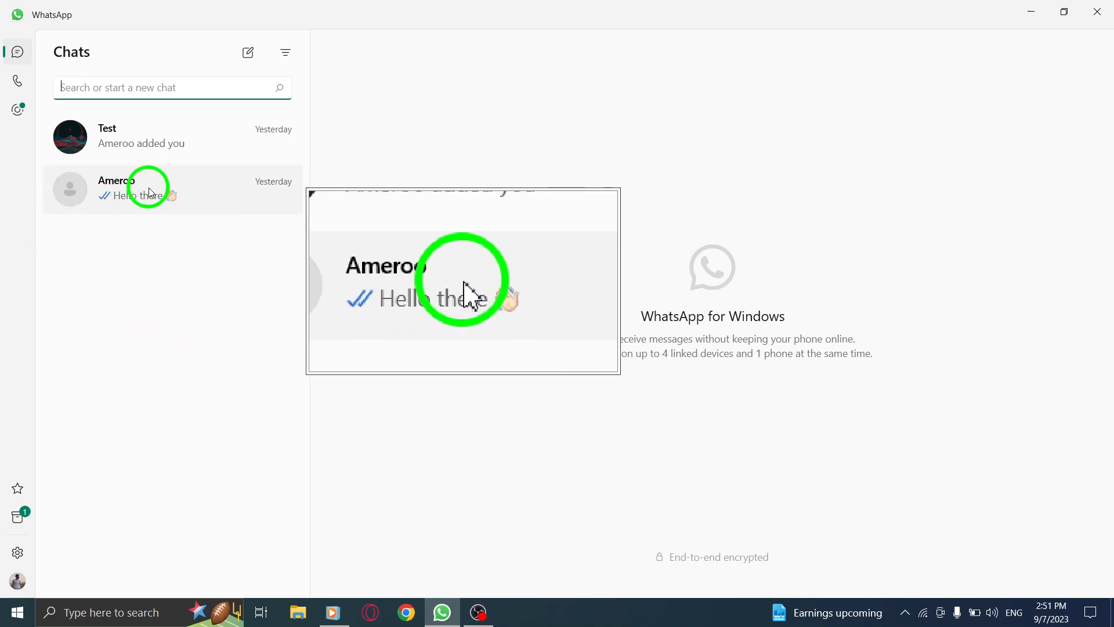
{"action": "left_click", "coordinate": [145, 189]}
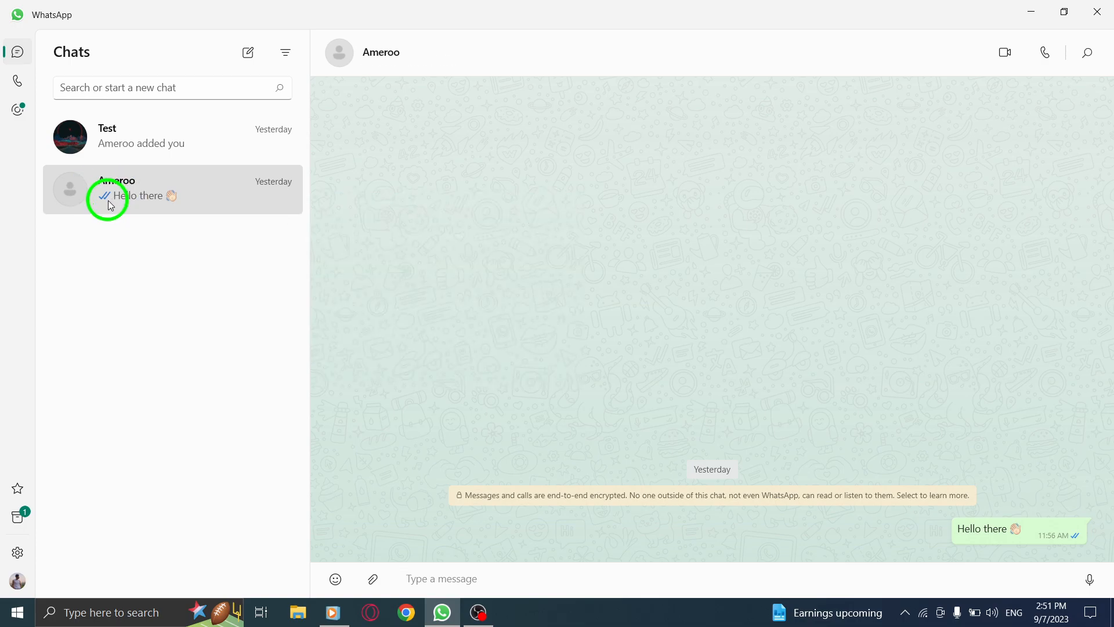
{"action": "mouse_move", "coordinate": [243, 336]}
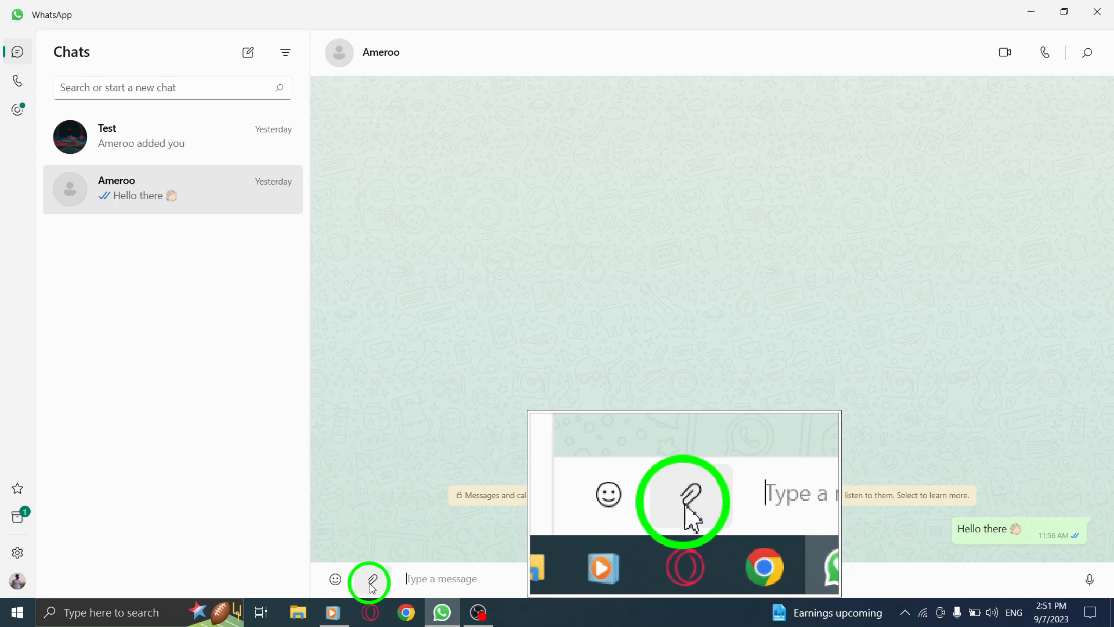
Open the attachment menu in the Ameroo chat
{"action": "left_click", "coordinate": [369, 579]}
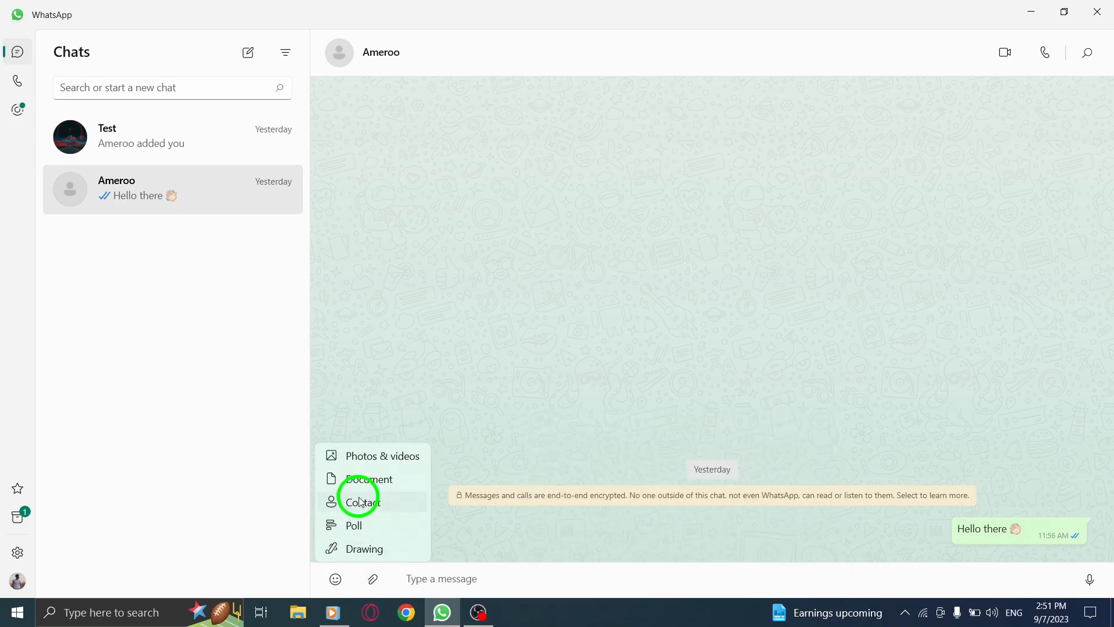
{"action": "mouse_move", "coordinate": [358, 528]}
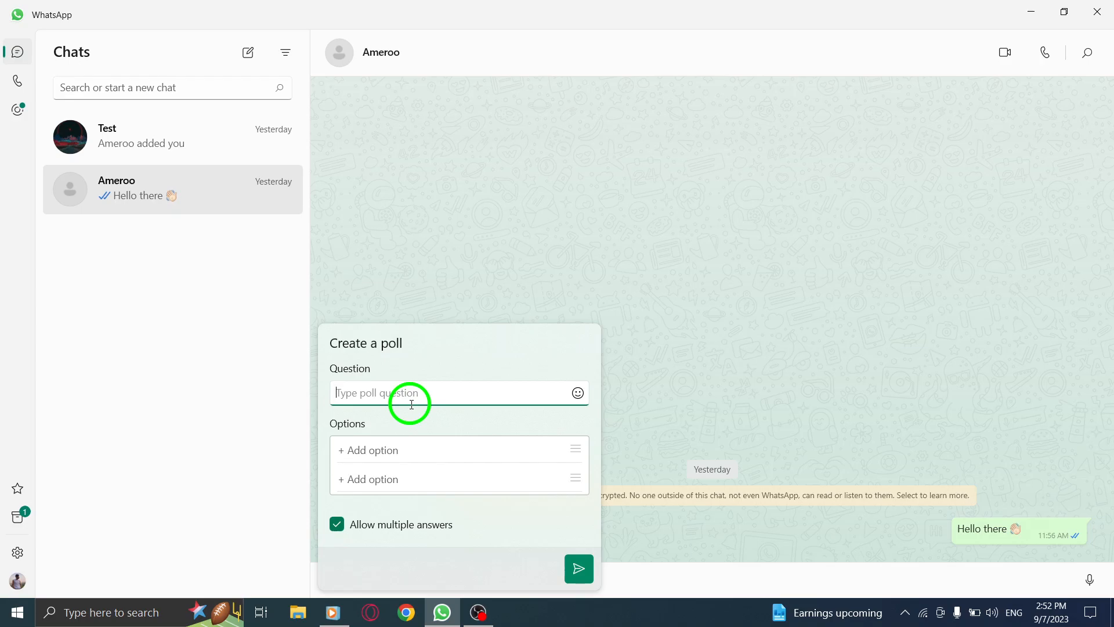
Fill the poll with question 'favorite number' and options 3 and 7, keeping multiple answers allowed
{"action": "type", "text": "favorite number"}
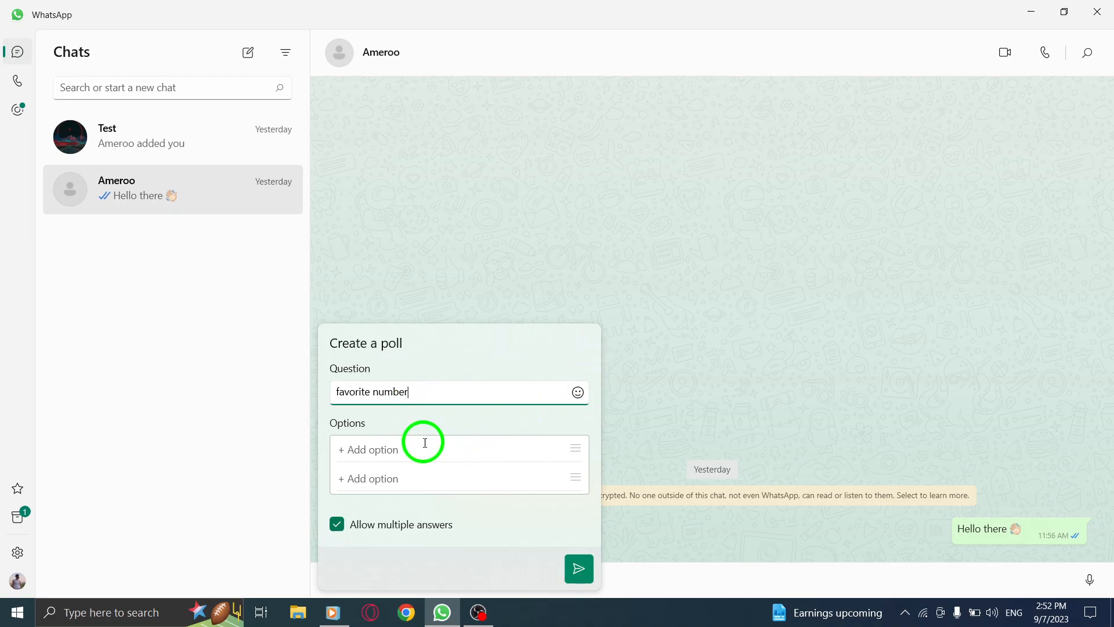
{"action": "type", "text": "3"}
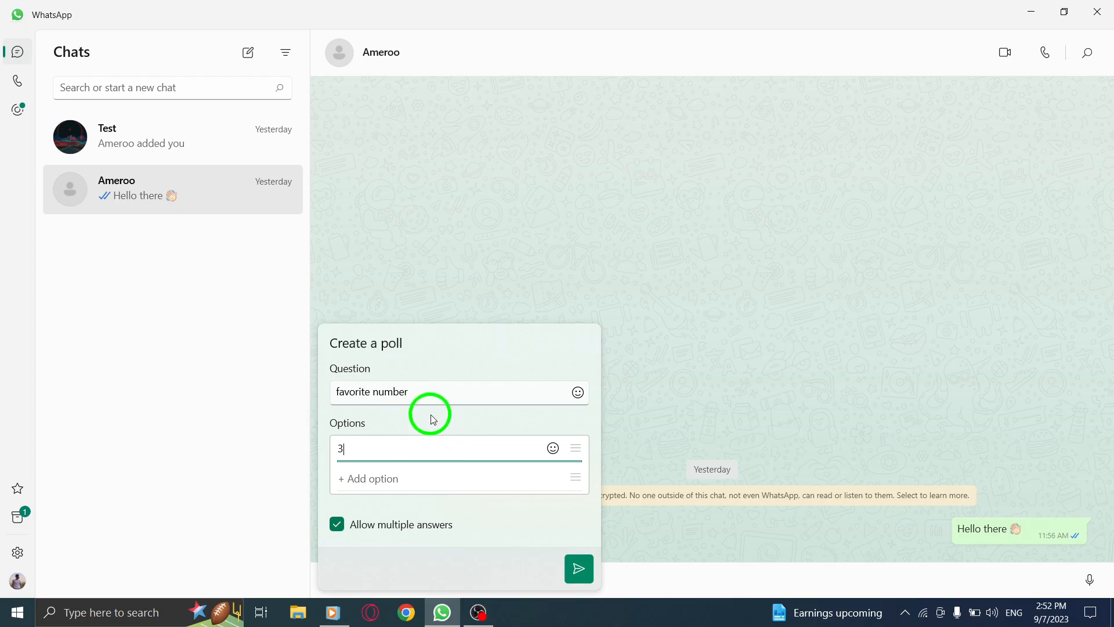
{"action": "type", "text": "7"}
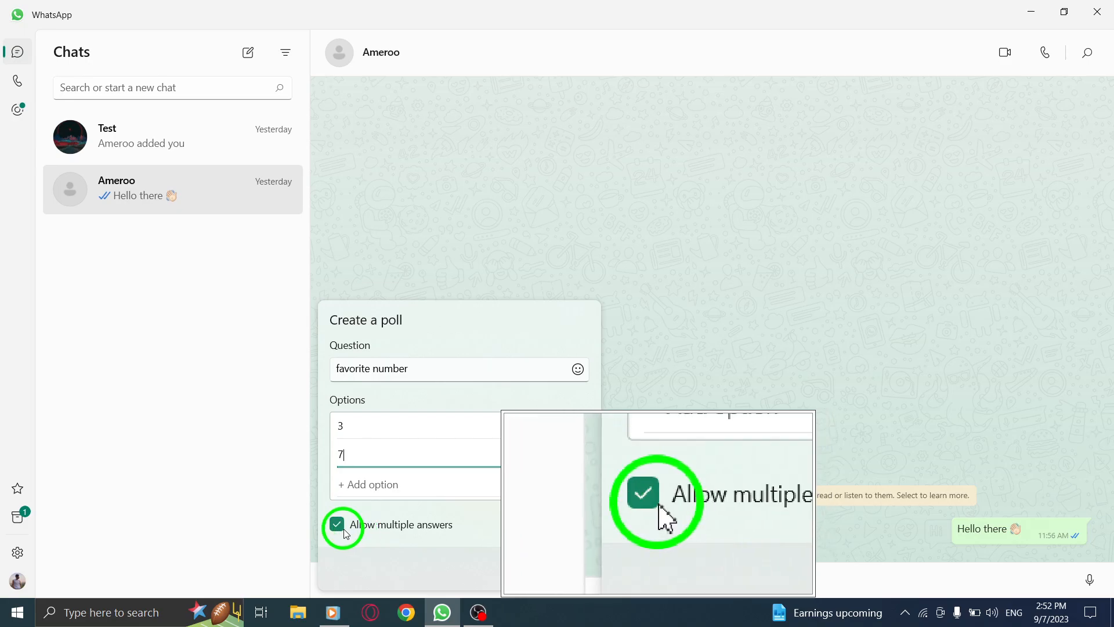
{"action": "left_click", "coordinate": [337, 524]}
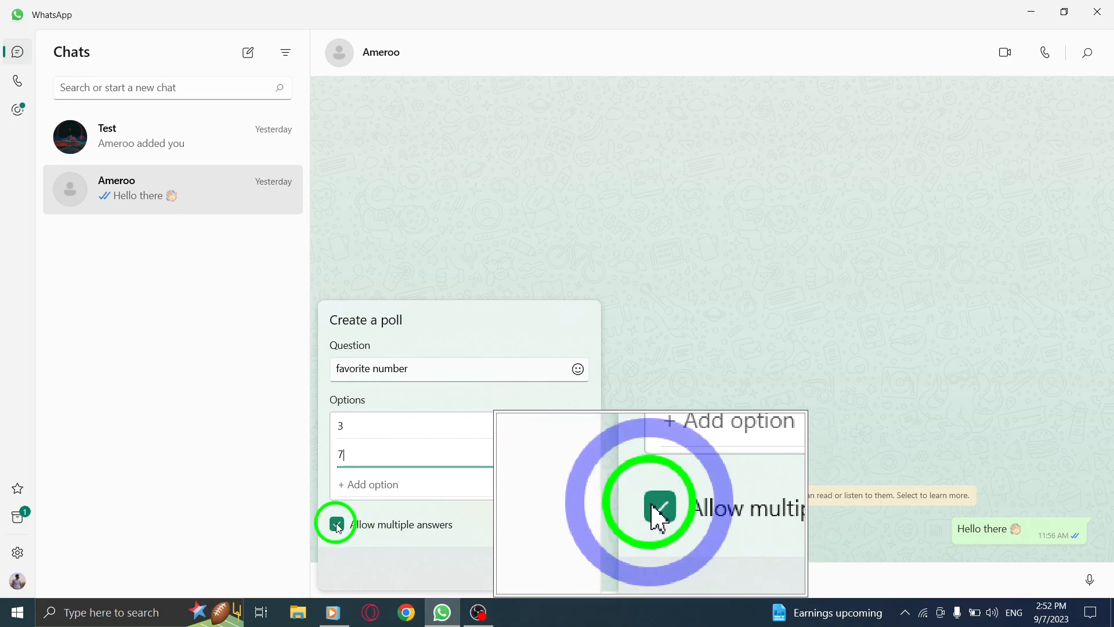
{"action": "left_click", "coordinate": [336, 524]}
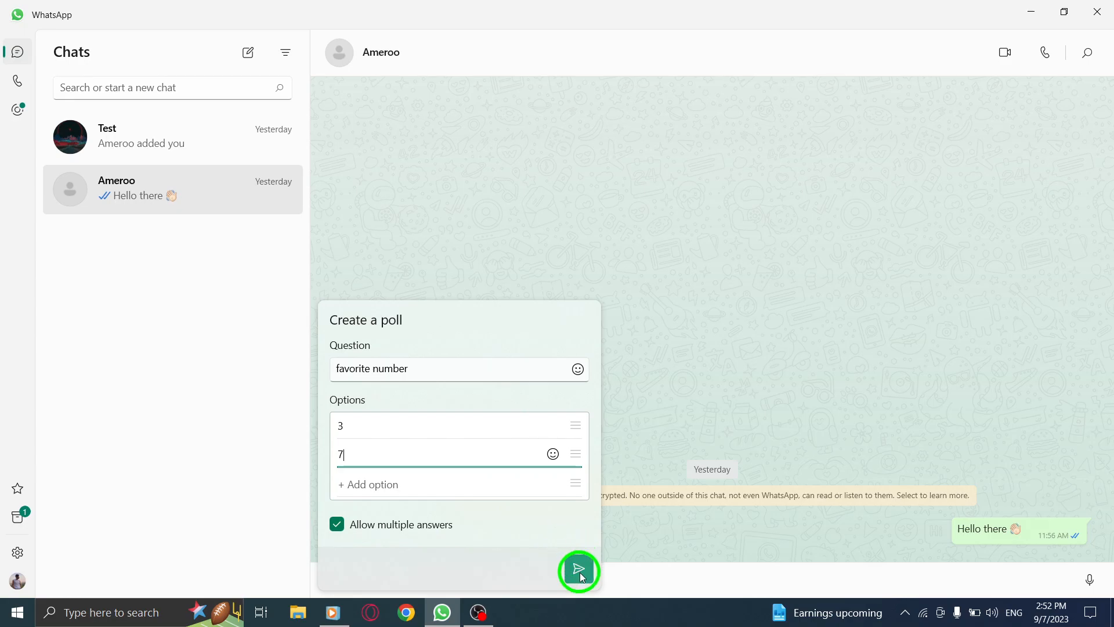
Send the 'favorite number' poll to Ameroo and vote for option 3
{"action": "left_click", "coordinate": [579, 571]}
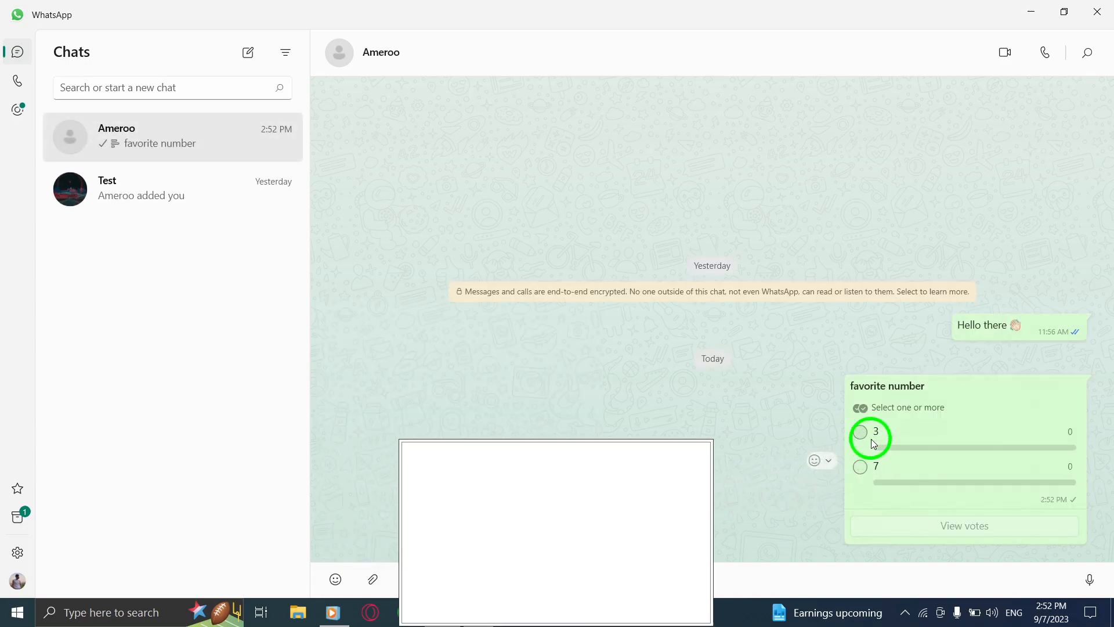
{"action": "left_click", "coordinate": [860, 431]}
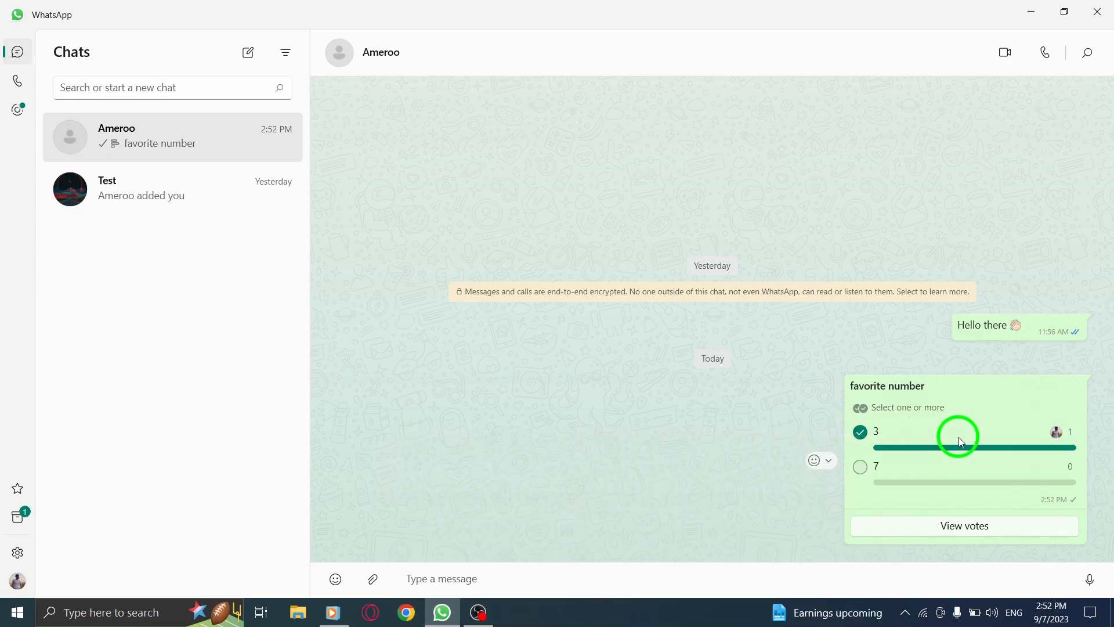
{"action": "mouse_move", "coordinate": [704, 439]}
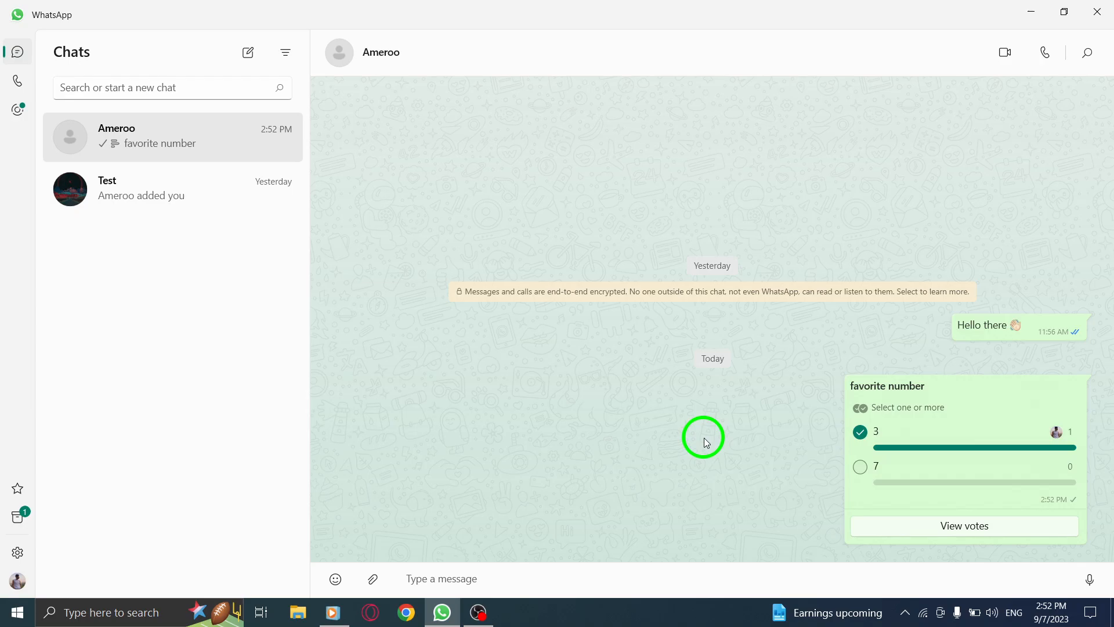
{"action": "mouse_move", "coordinate": [1065, 39]}
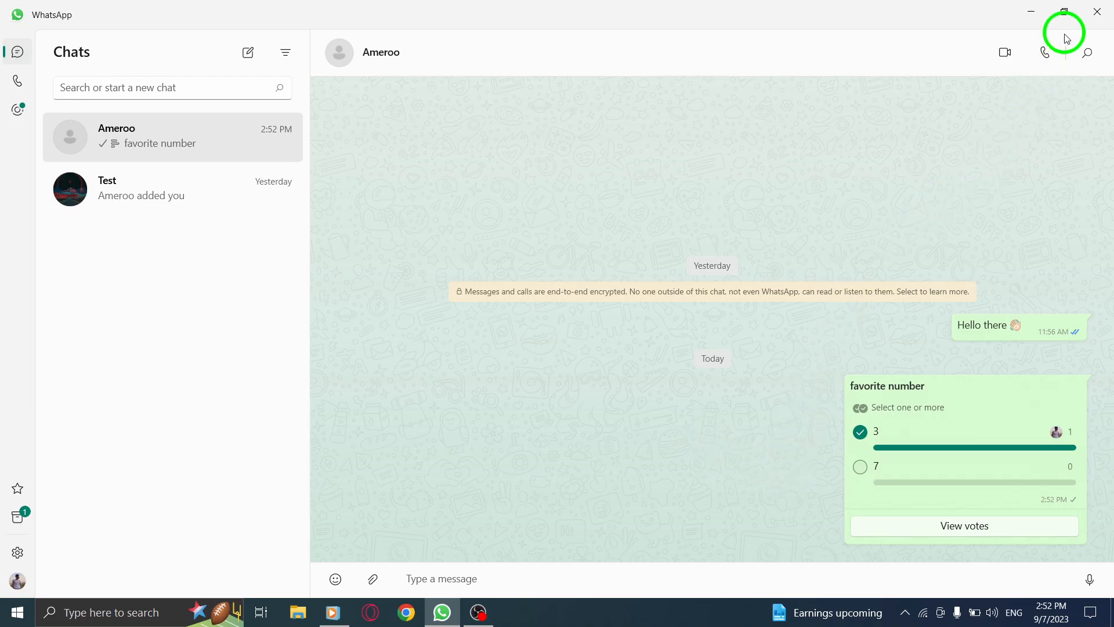